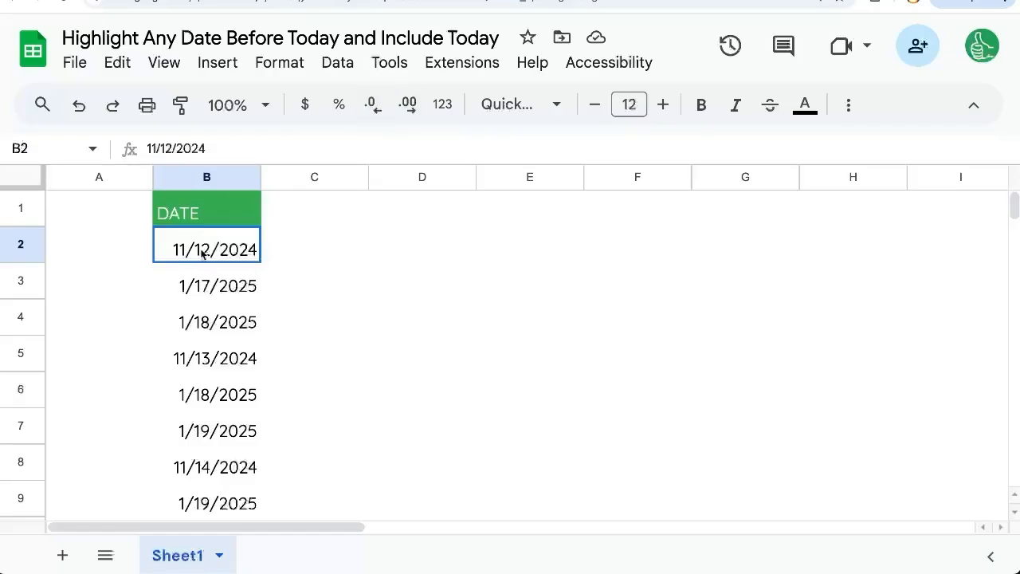
- Select the DATE column (B) to start a new conditional formatting rule on B1:B1000
left_click(206, 176)
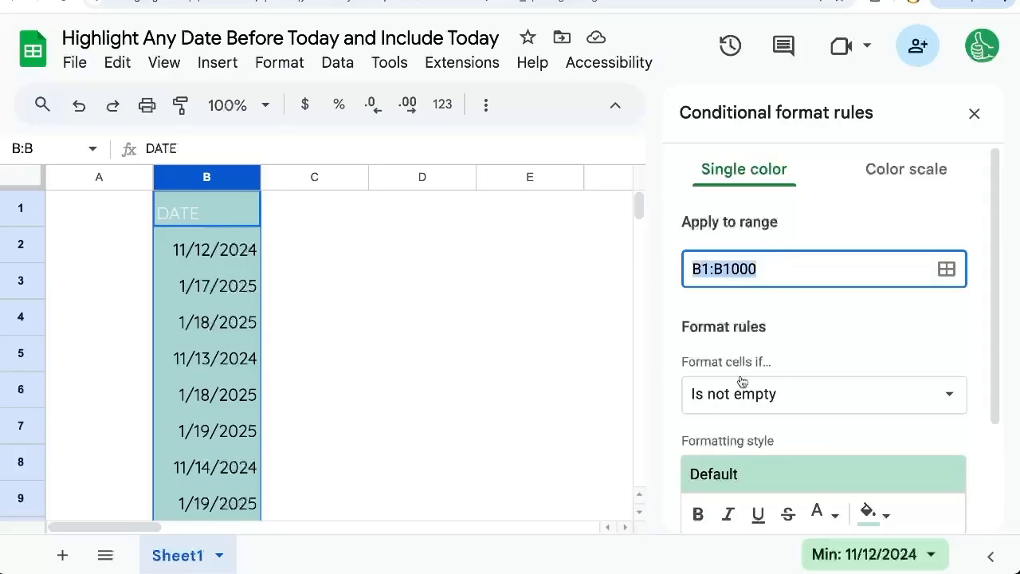
- Set the rule condition to 'Date is before' tomorrow
left_click(822, 394)
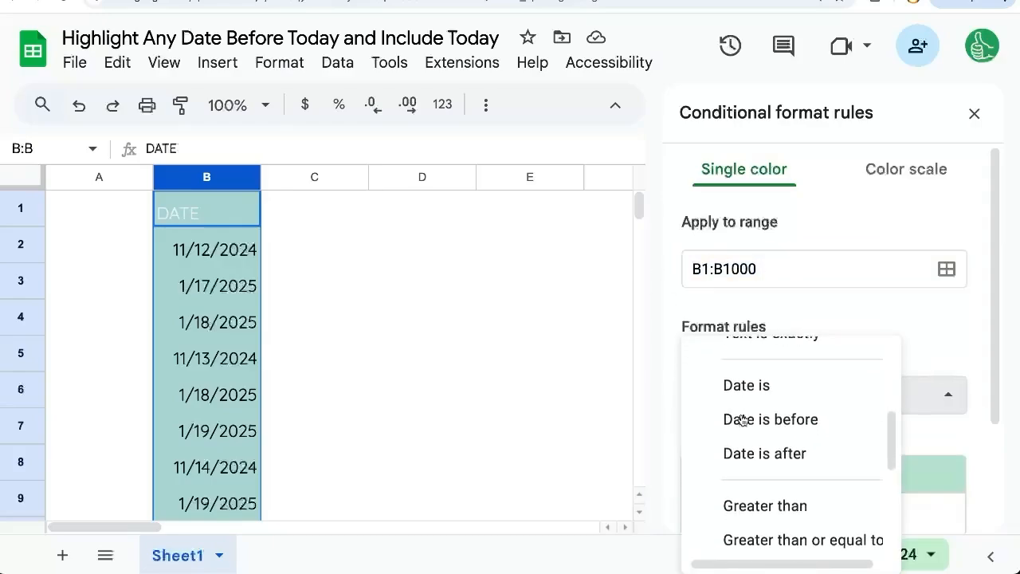
left_click(771, 419)
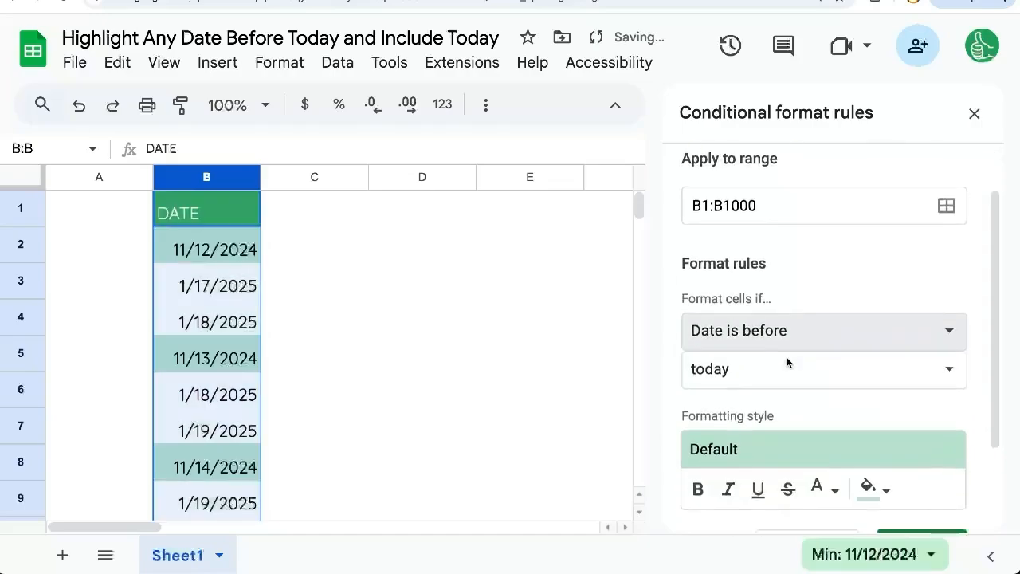
left_click(822, 368)
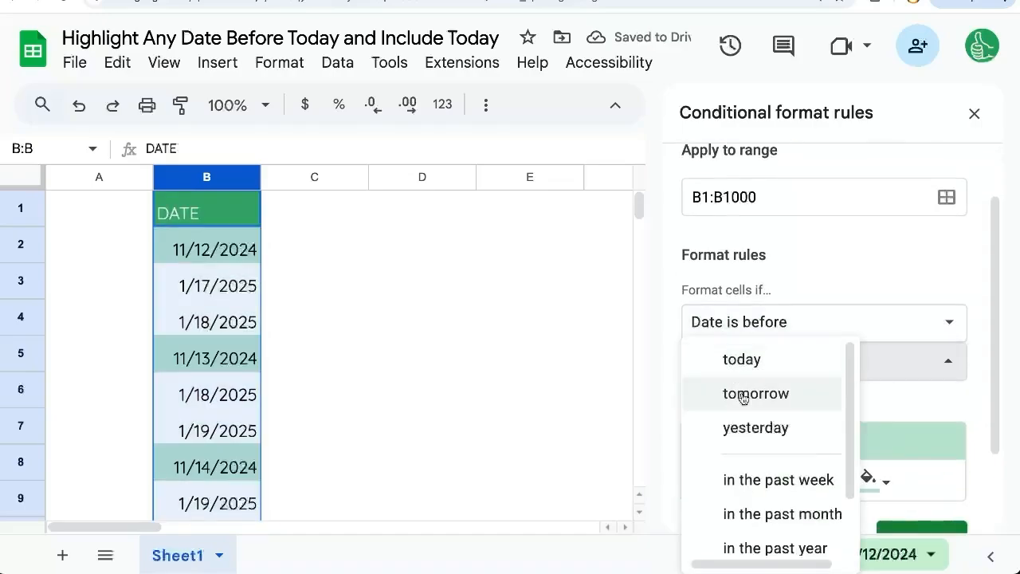
left_click(756, 393)
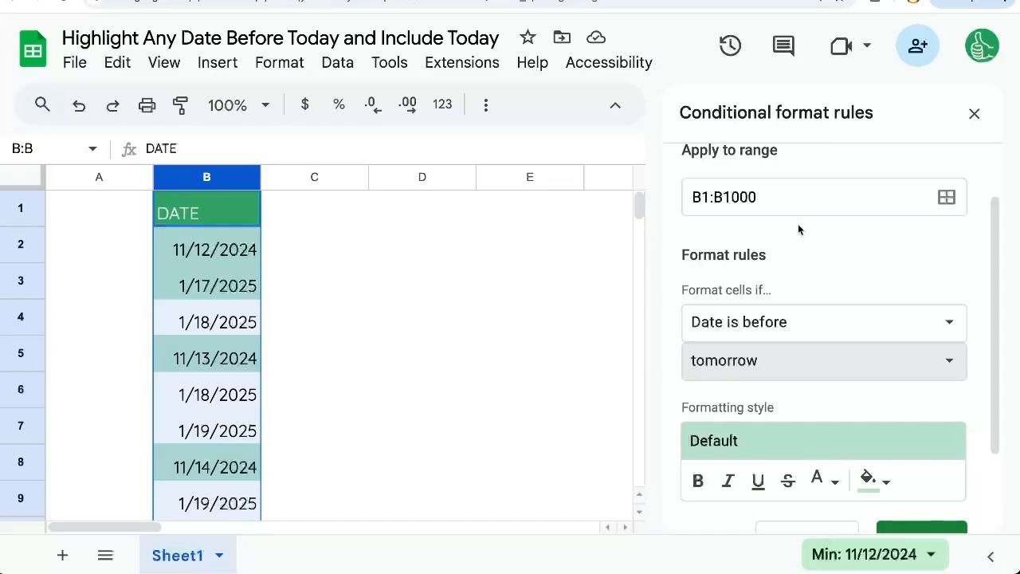
- Change the rule's range to A:F and switch the condition to 'Custom formula is'
left_click(797, 197)
type("A:F")
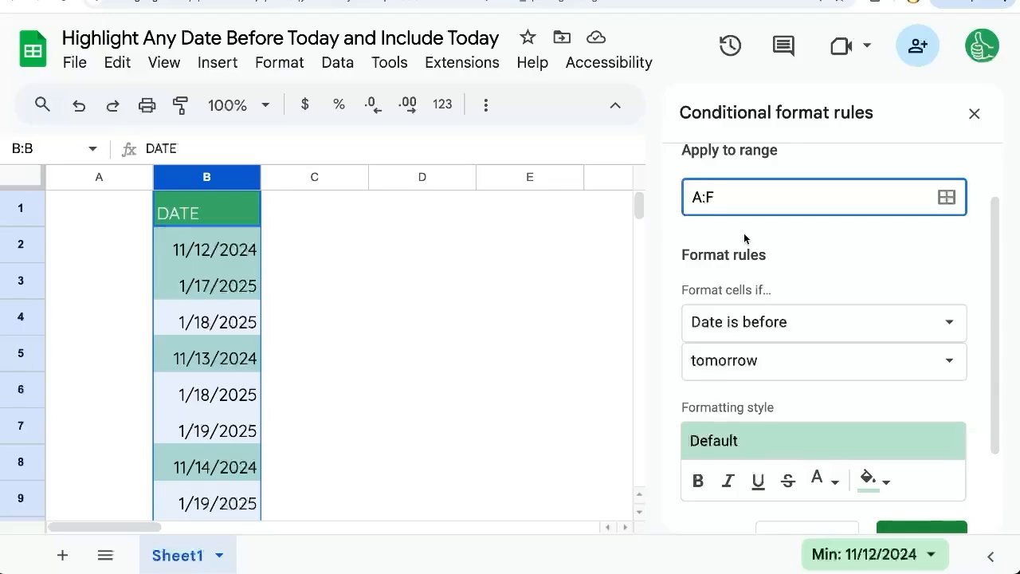
left_click(823, 321)
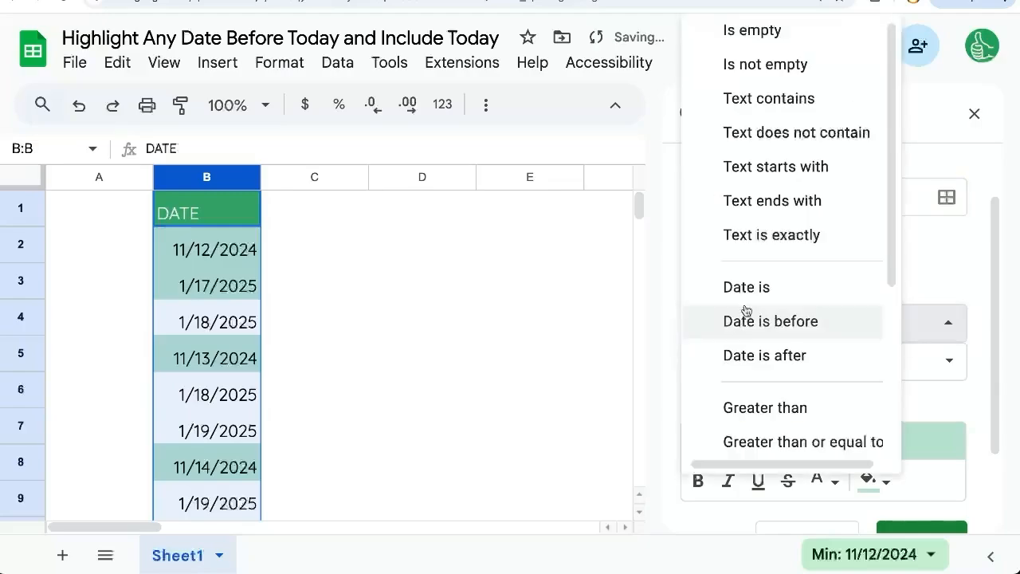
scroll("down", 3)
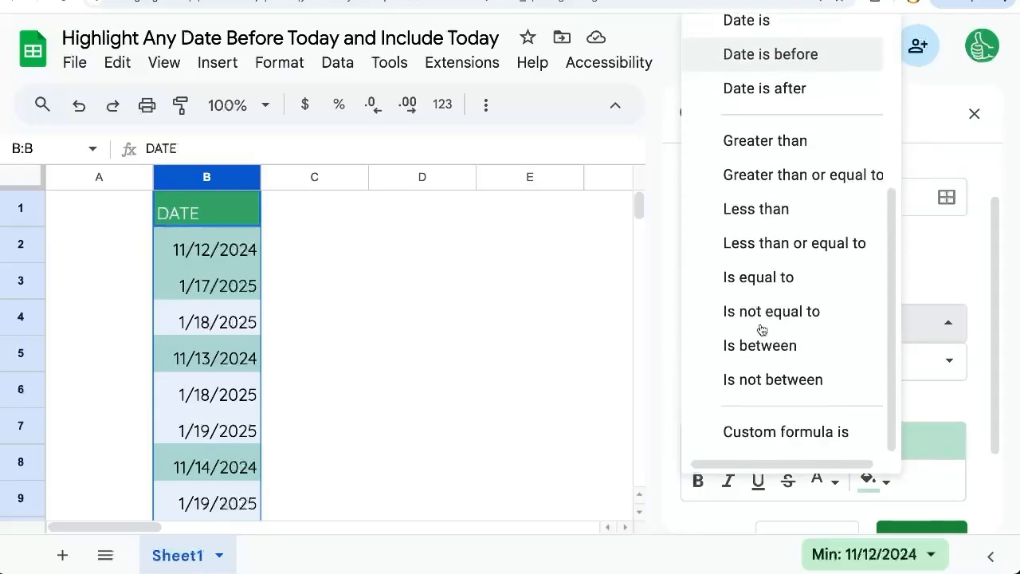
left_click(785, 431)
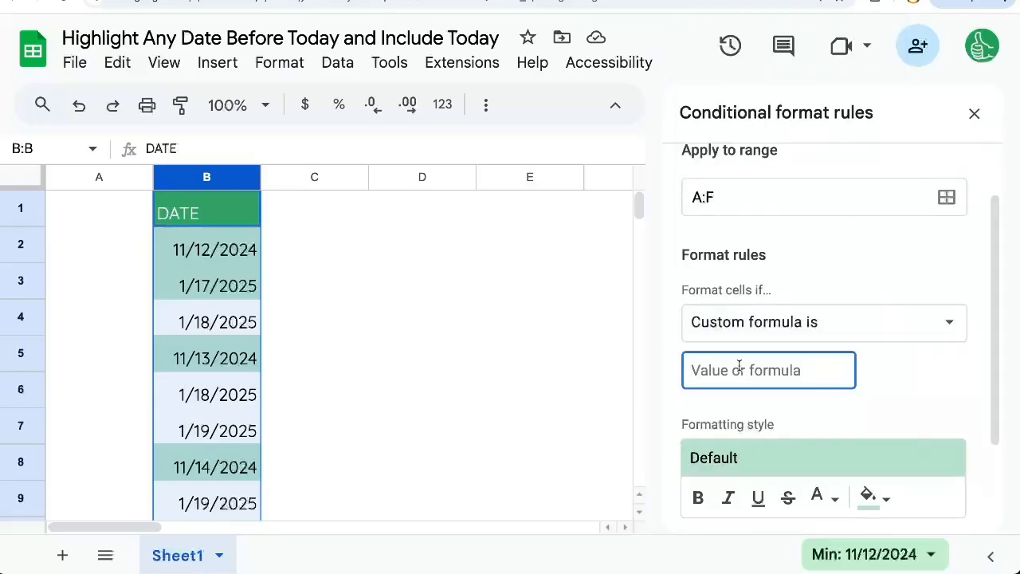
- Enter the custom formula =B1<=TODAY()
type("=B1")
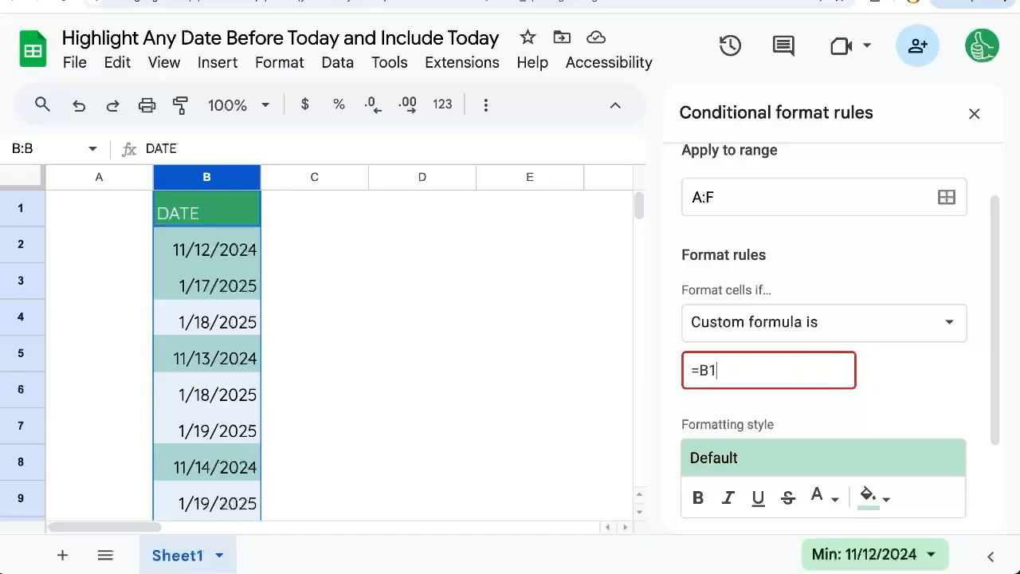
type("<=")
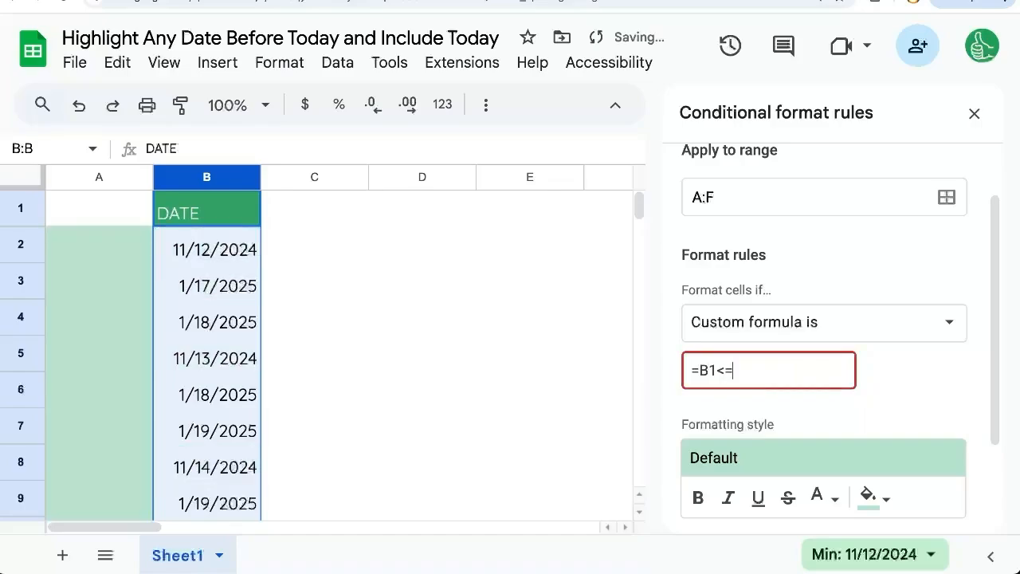
type("TODAY()")
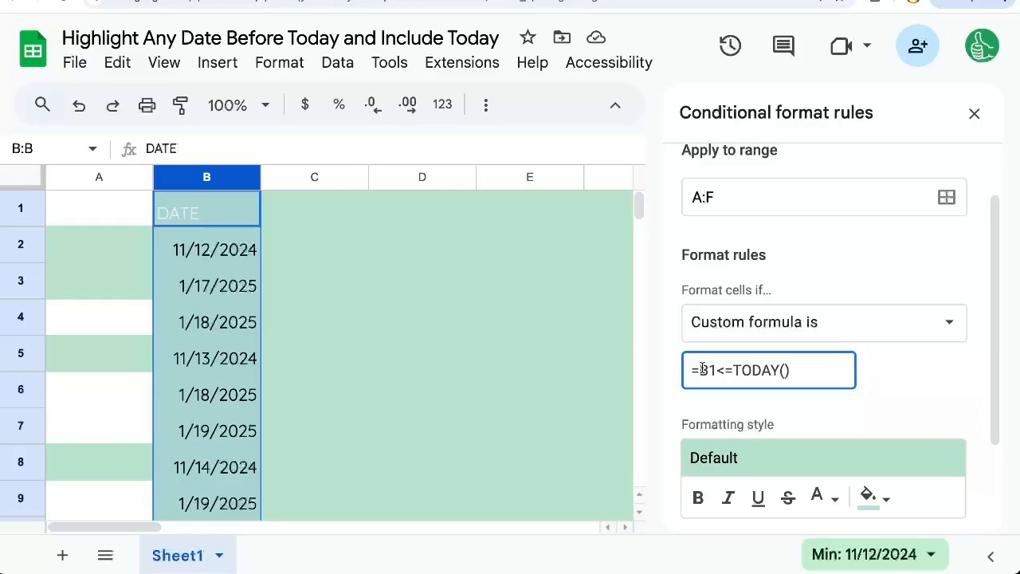
- Add $ before B so the formula reads =$B1<=TODAY()
type("$")
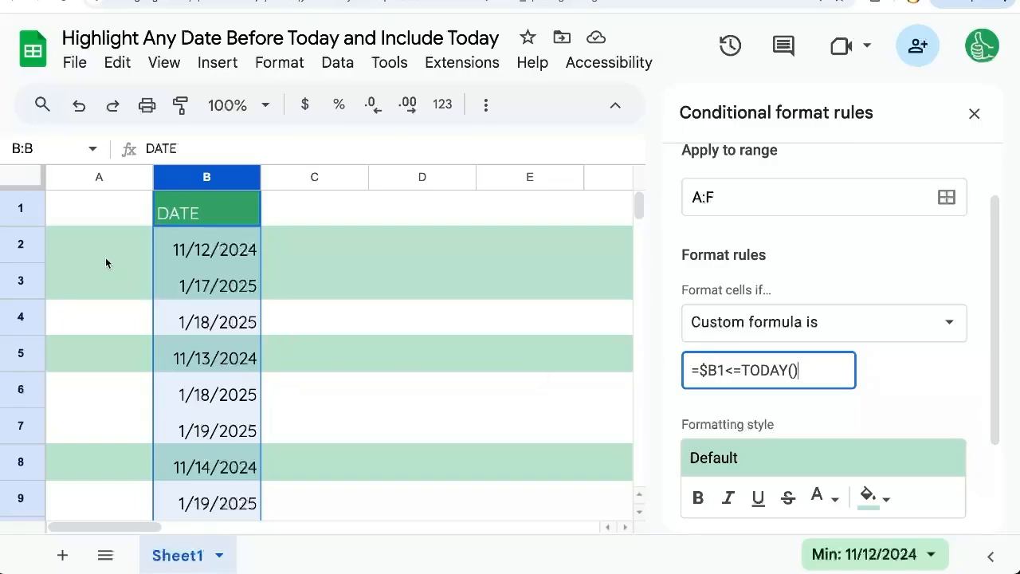
mouse_move(251, 257)
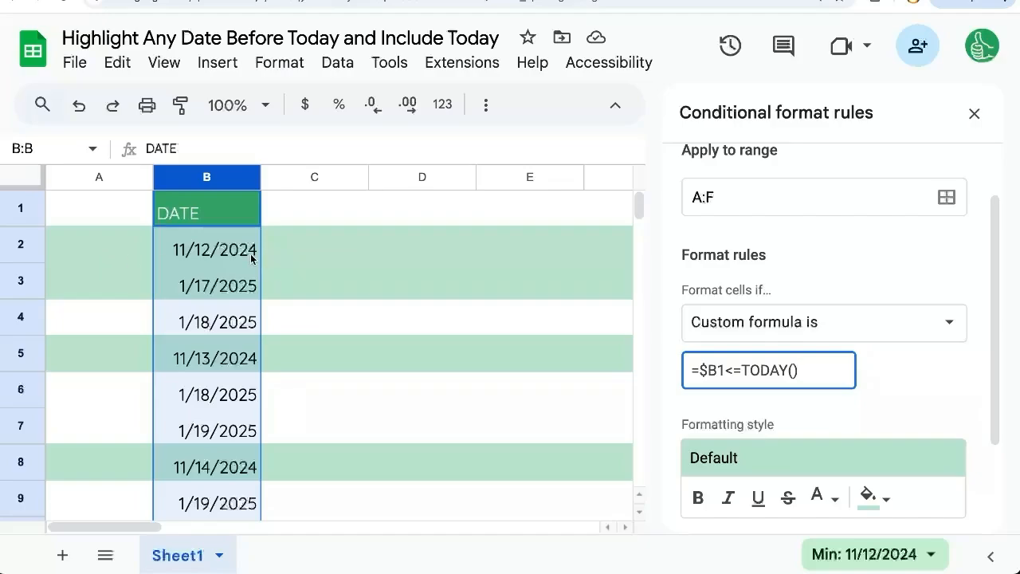
mouse_move(359, 237)
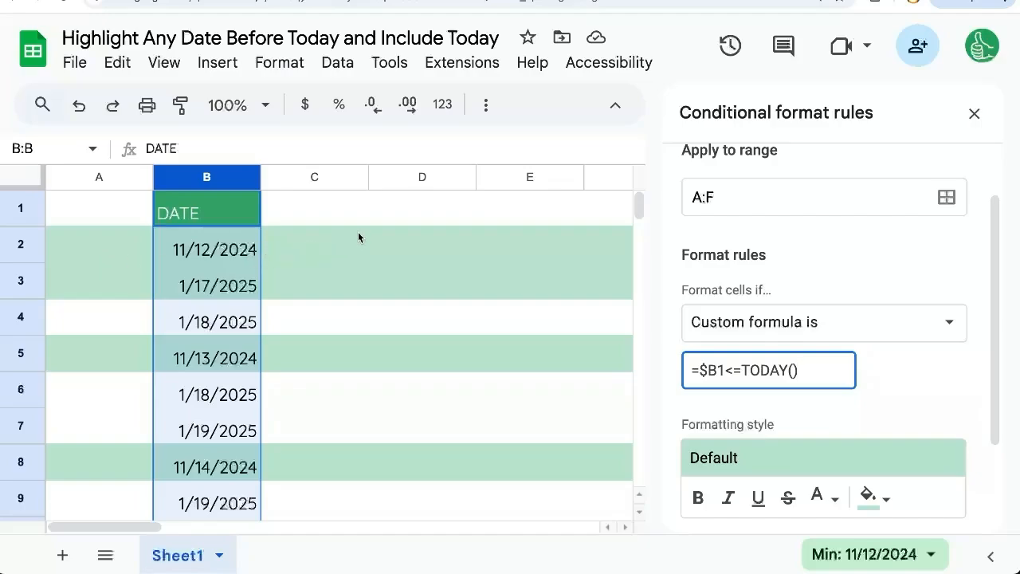